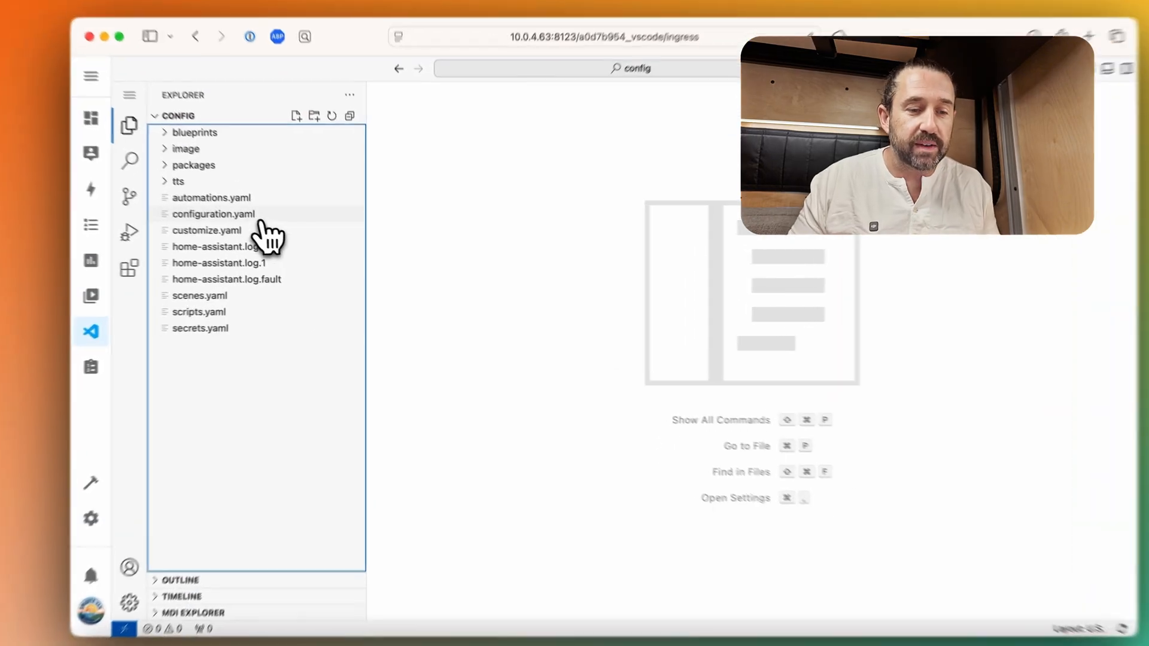
- Bring configuration.yaml into the editor and scroll to its combined template sensor block
{"action": "left_click", "coordinate": [213, 215]}
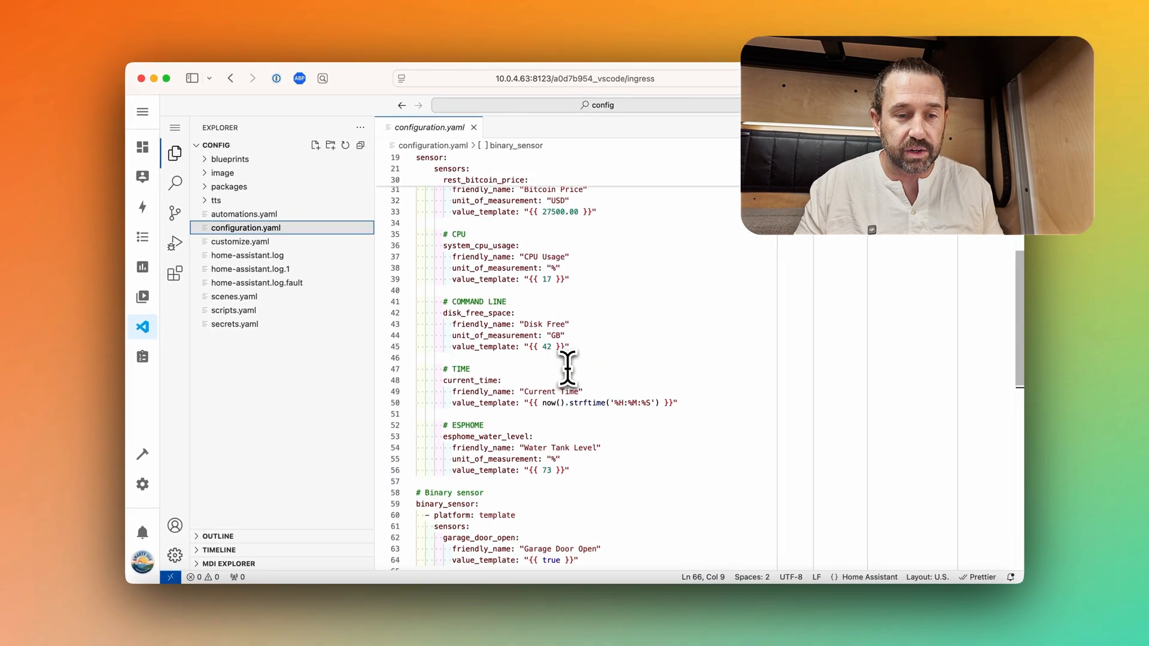
{"action": "scroll", "scroll_direction": "down", "scroll_amount": 3}
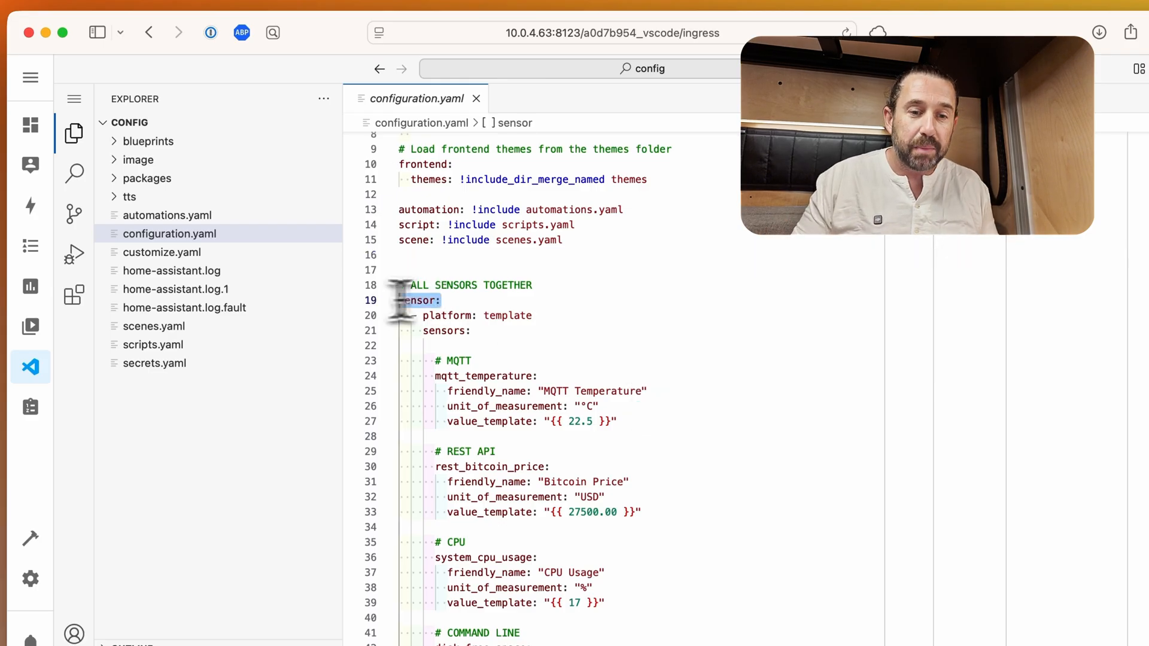
- Reach the homeassistant block at the top and select the packages directory reference on line 6
{"action": "scroll", "scroll_direction": "down", "scroll_amount": 3}
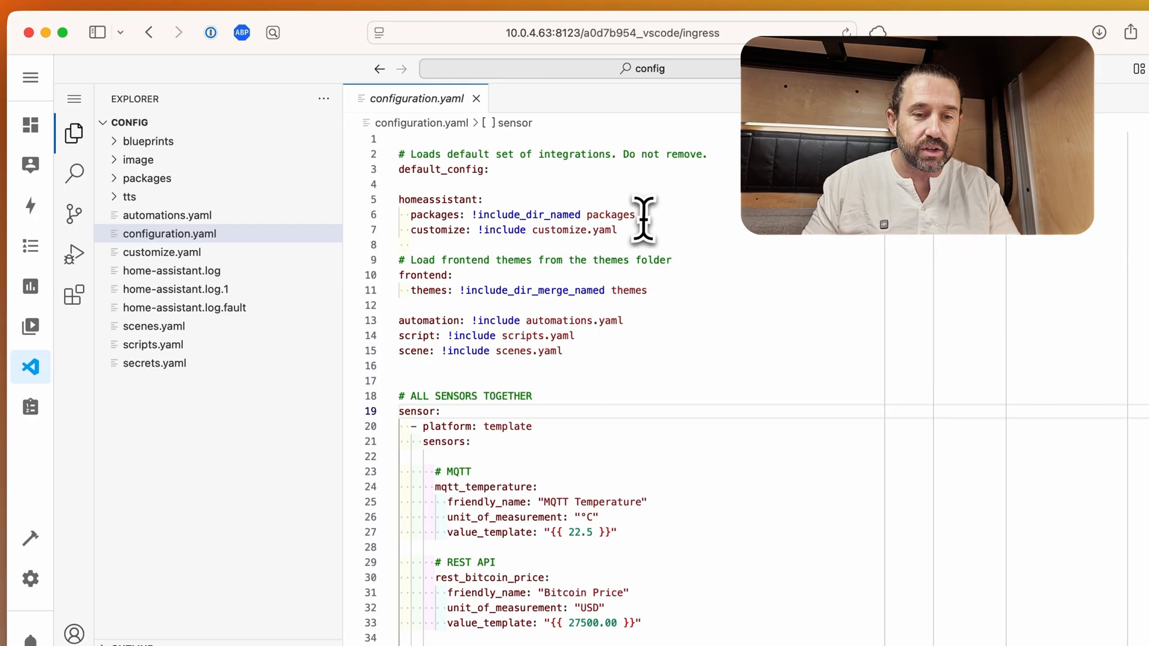
{"action": "double_click", "coordinate": [436, 214]}
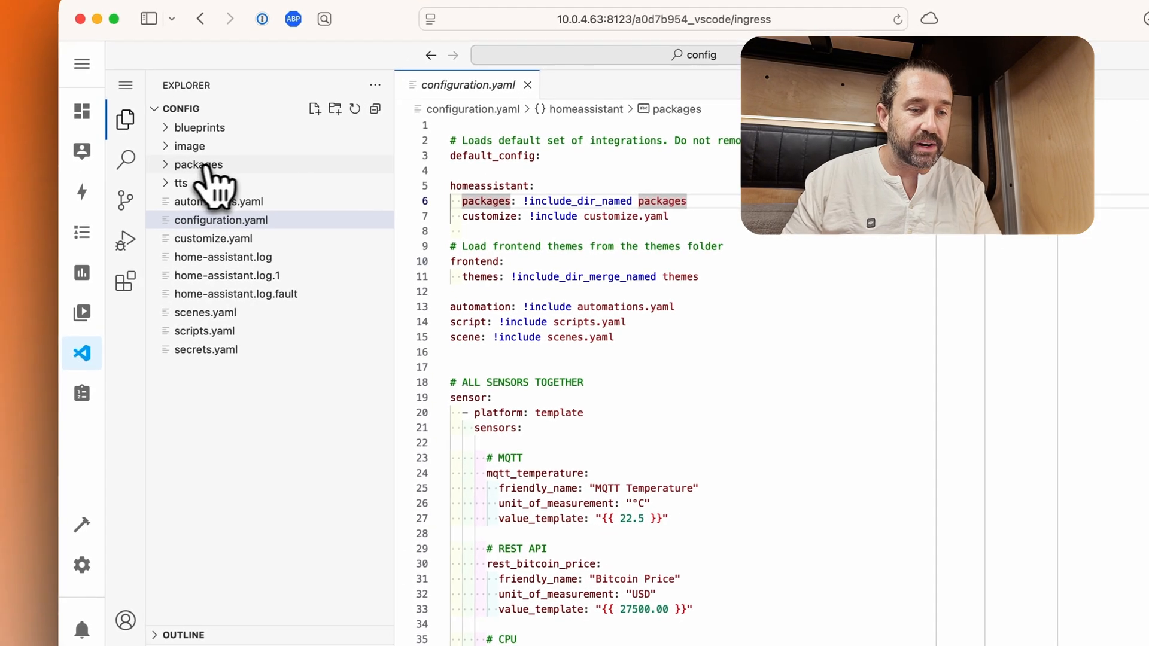
- Expand packages and its peplink and presence subfolders to reveal peplink.yaml and presence.yaml
{"action": "left_click", "coordinate": [200, 164]}
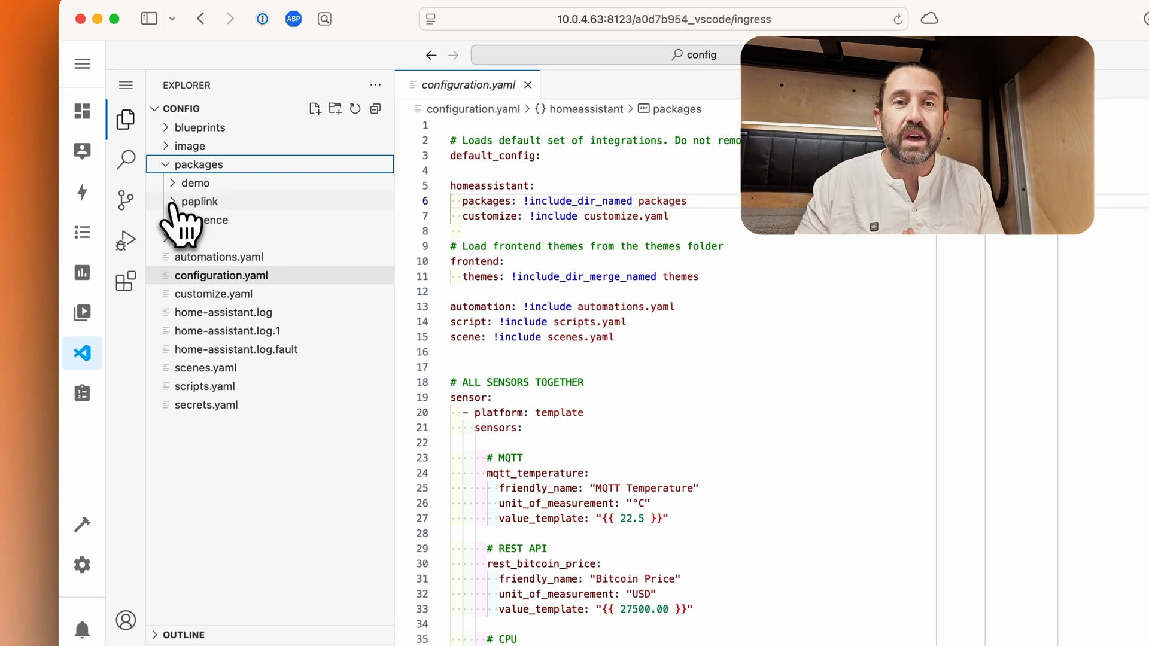
{"action": "left_click", "coordinate": [200, 201]}
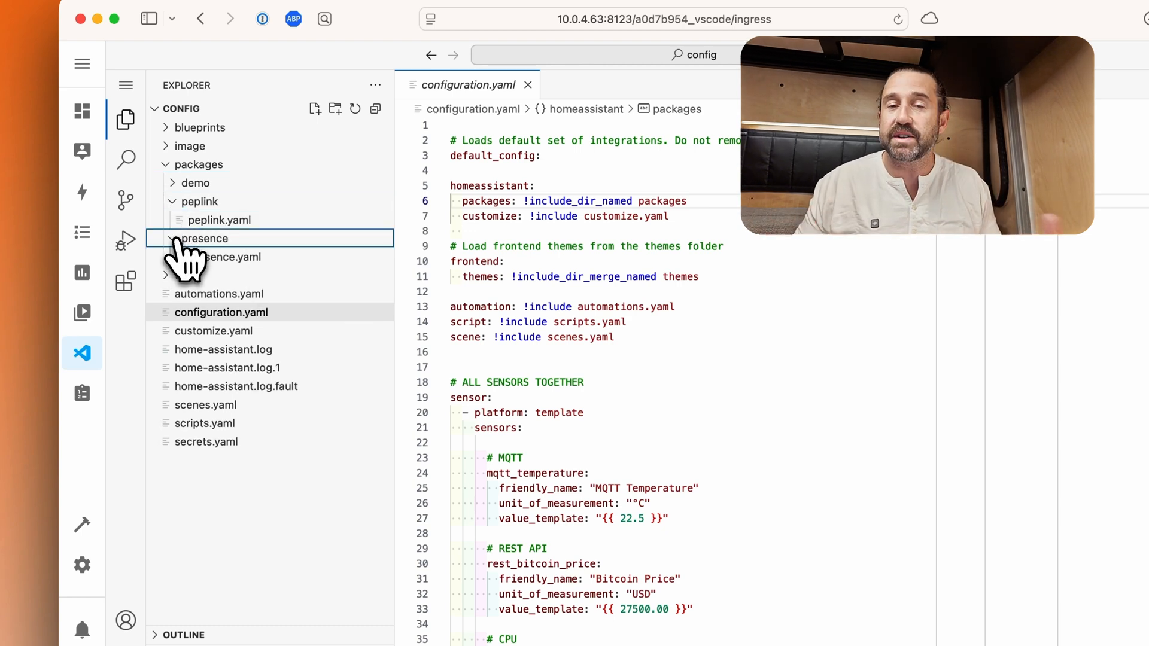
{"action": "left_click", "coordinate": [220, 220]}
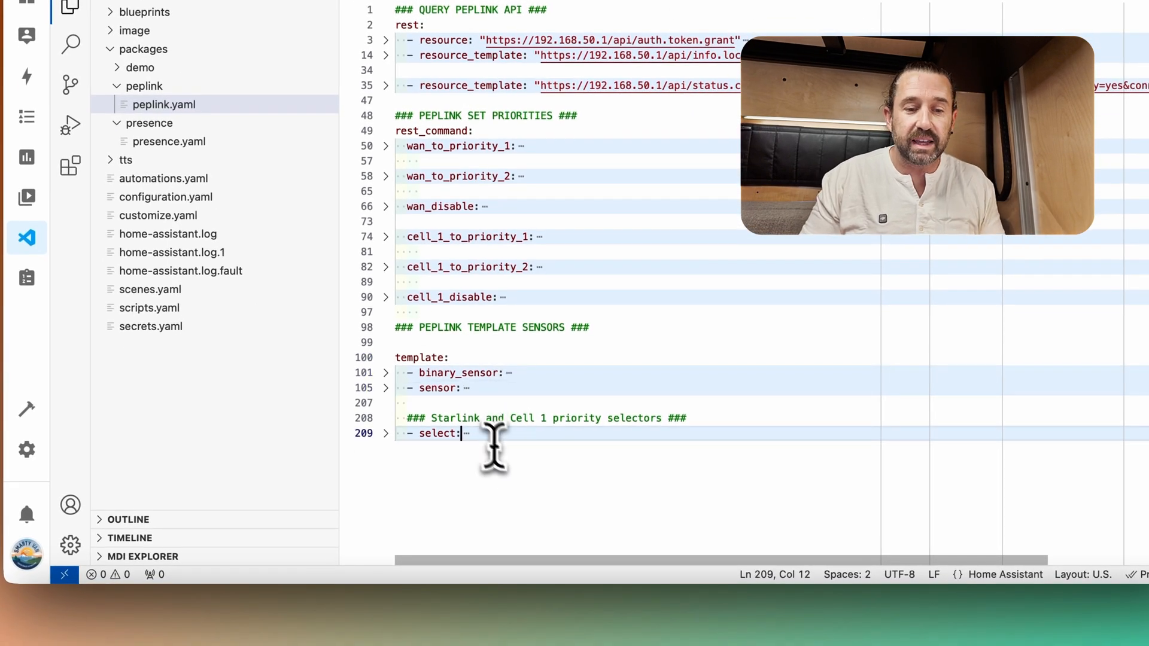
{"action": "mouse_move", "coordinate": [536, 490]}
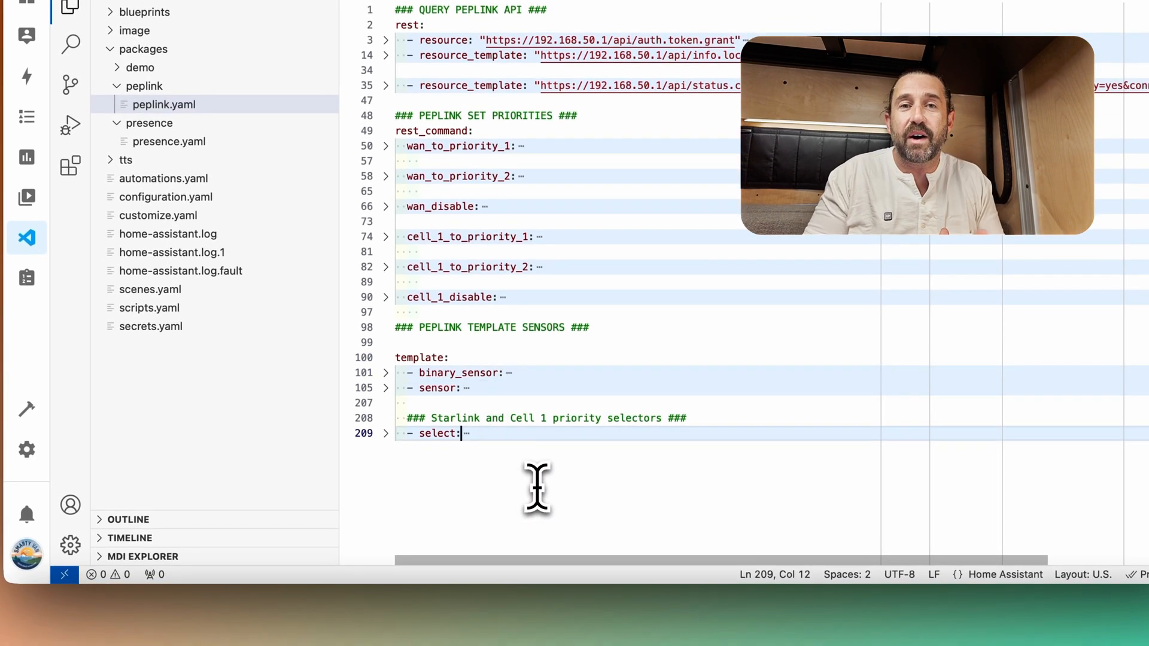